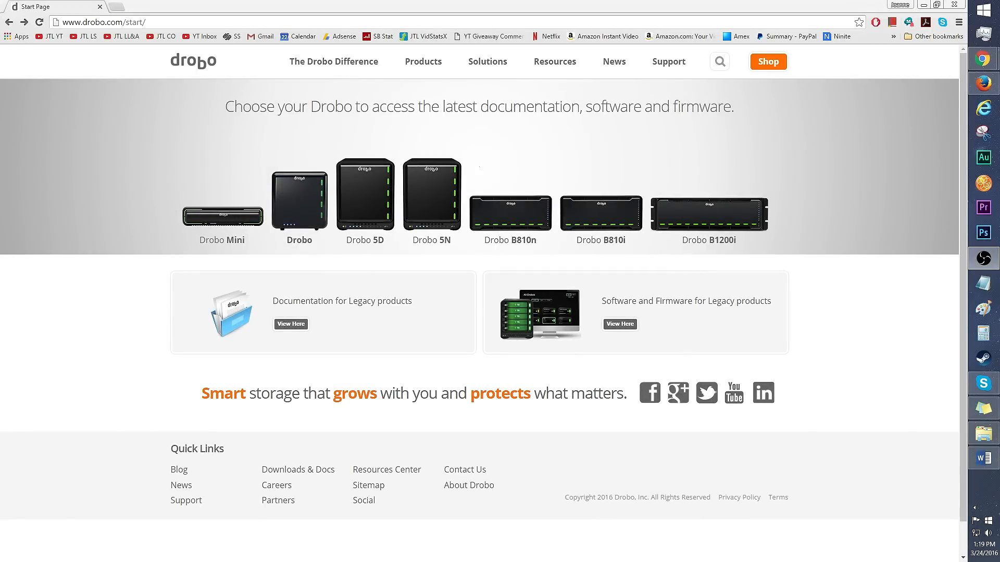
pyautogui.moveTo(438, 206)
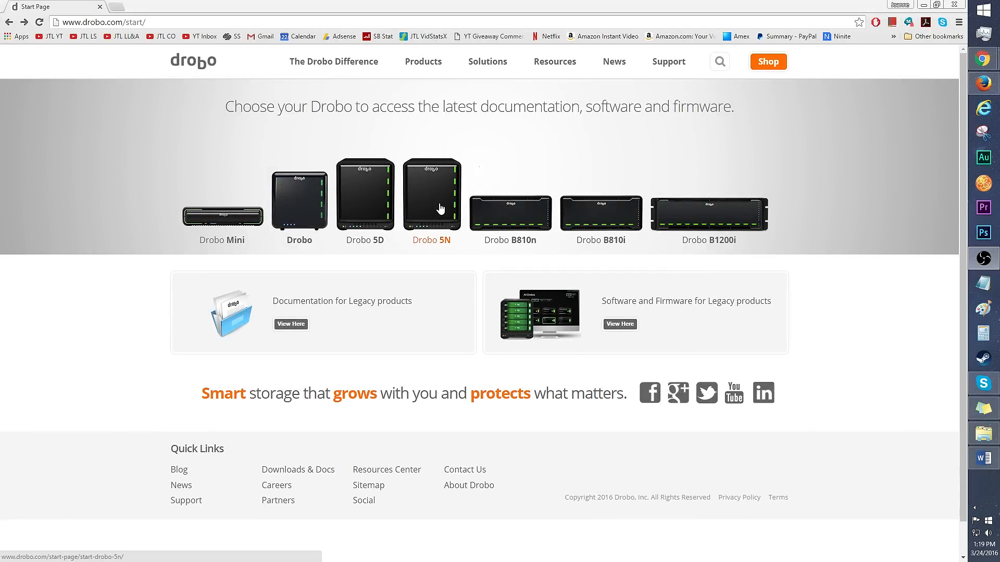
# Pick the Drobo 5N on drobo.com/start to reach its documentation, software and firmware.
pyautogui.click(431, 201)
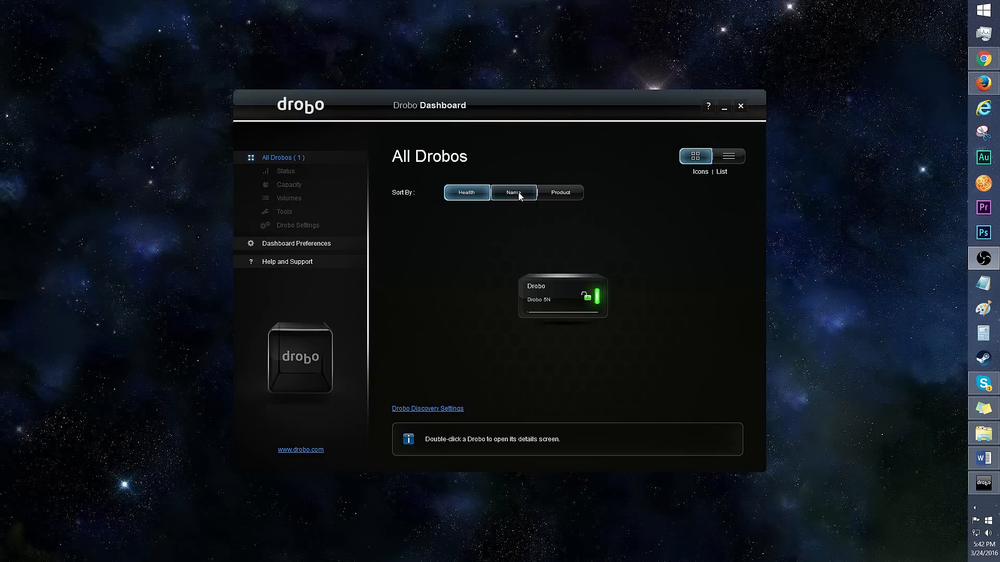
# Show connected Drobos as a list, check Drobo Discovery Settings, then reach the Drobo 5N status page.
pyautogui.click(728, 157)
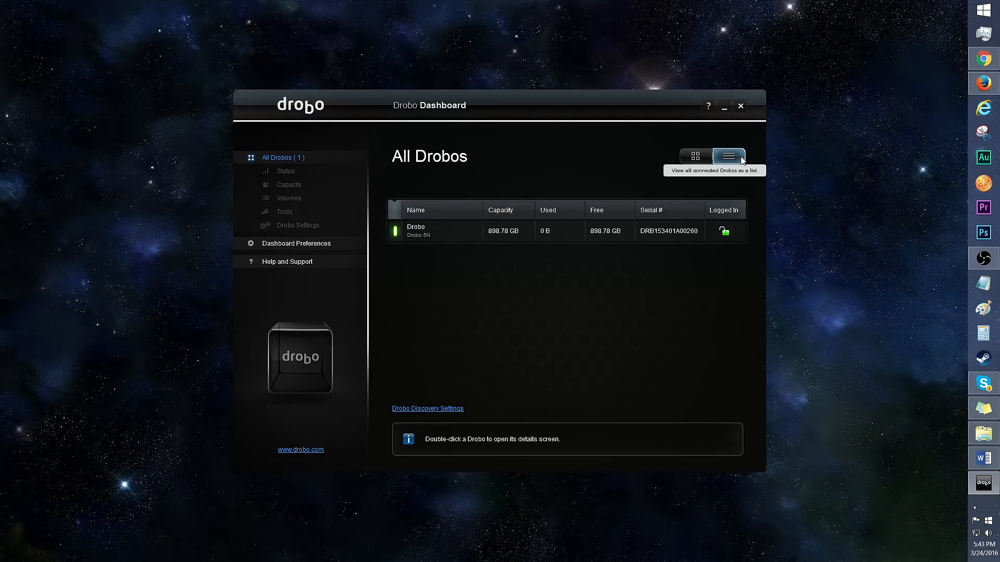
pyautogui.click(427, 408)
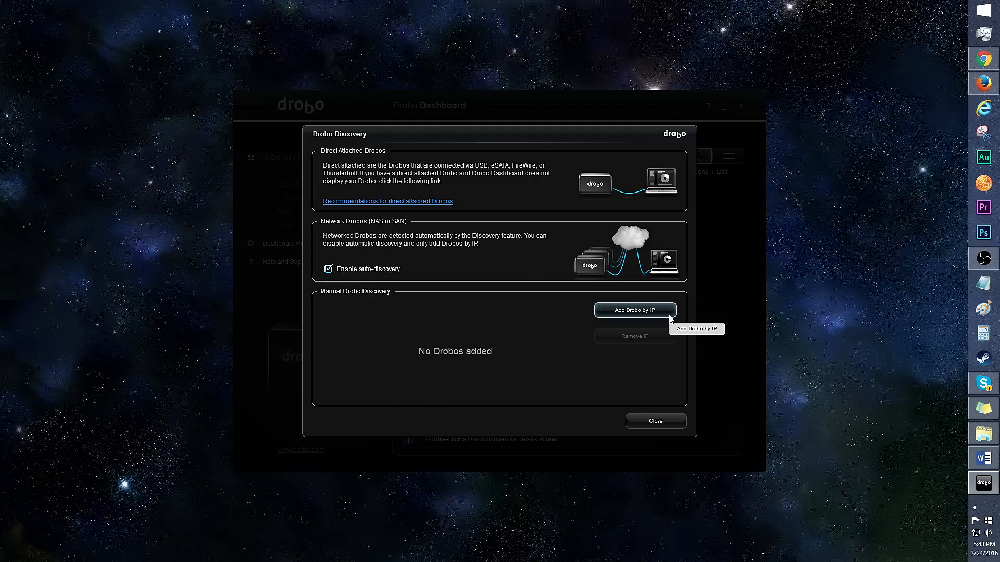
pyautogui.click(655, 421)
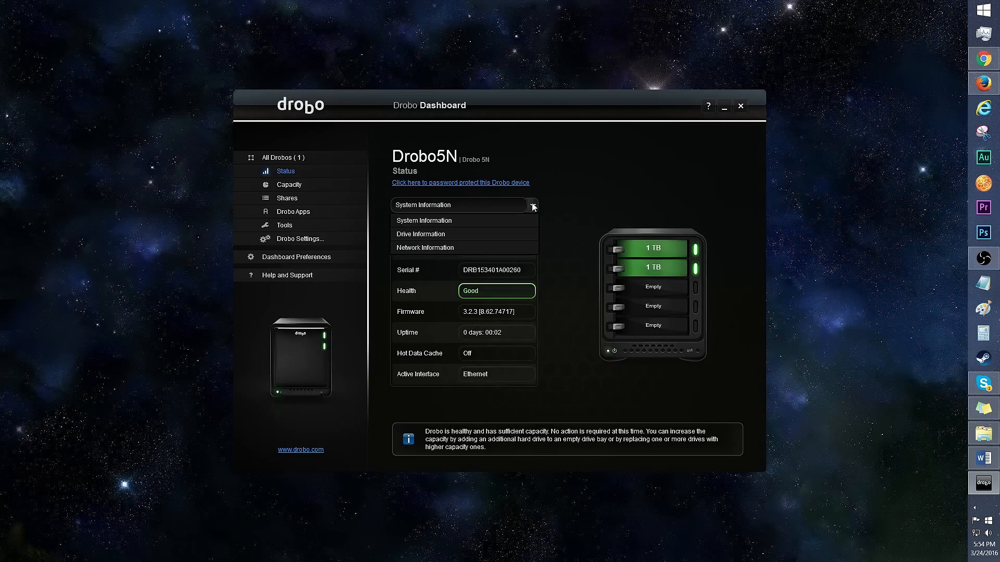
# View Drive Information, then the Capacity overview showing 898.78 GB total with nearly all free.
pyautogui.click(420, 233)
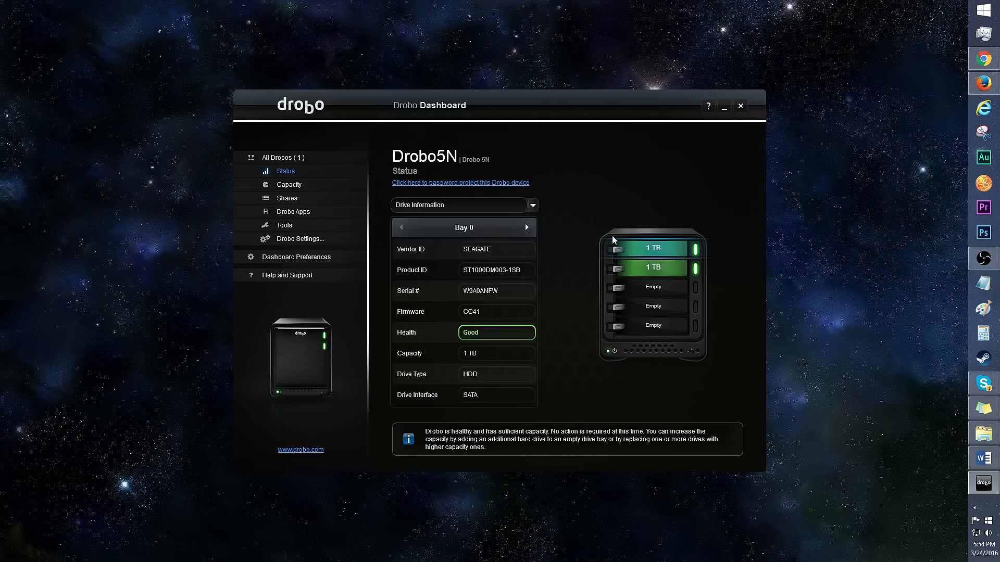
pyautogui.click(288, 184)
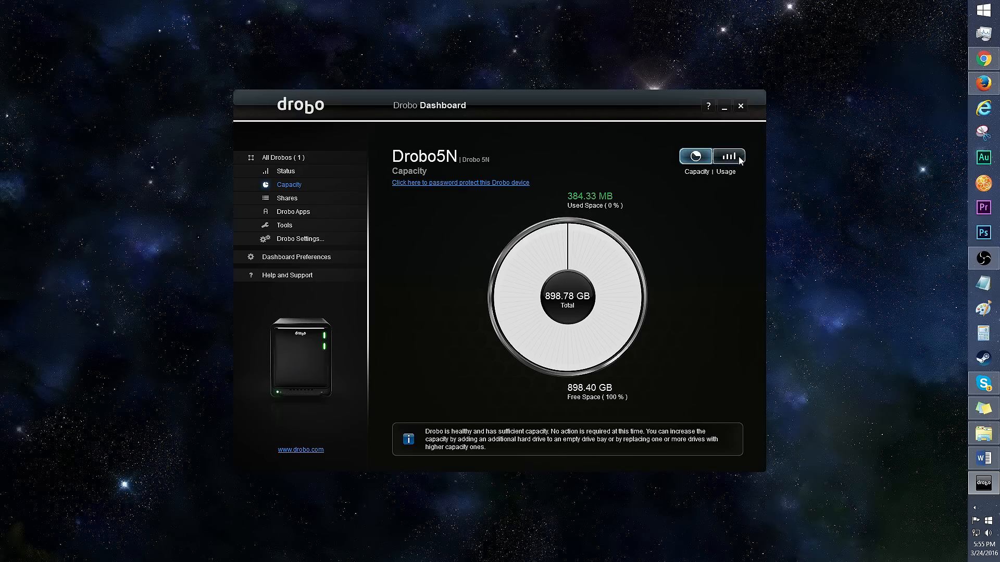
# View the storage usage breakdown, then the shares list: Music, Pictures, Public and Videos, all available.
pyautogui.click(728, 156)
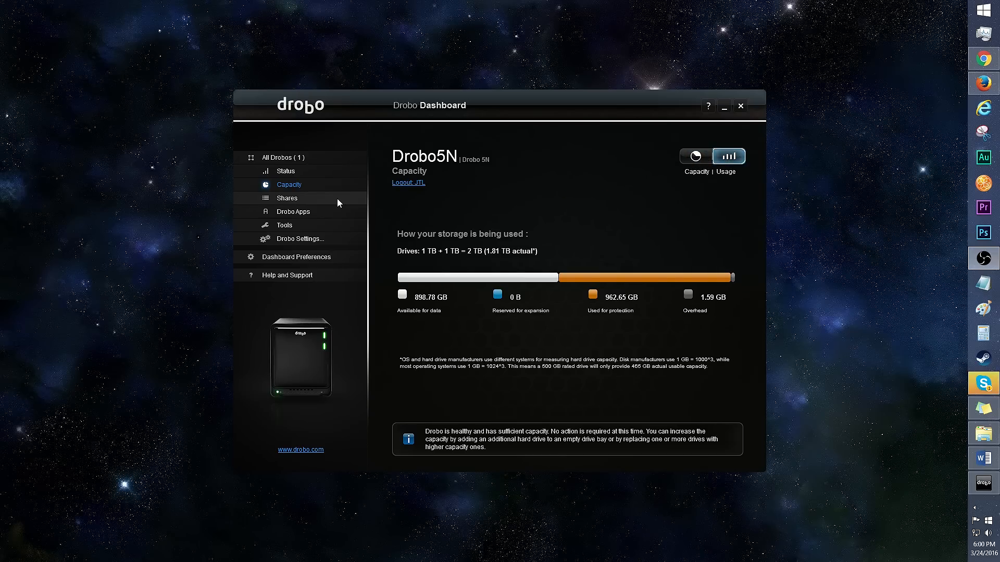
pyautogui.click(287, 198)
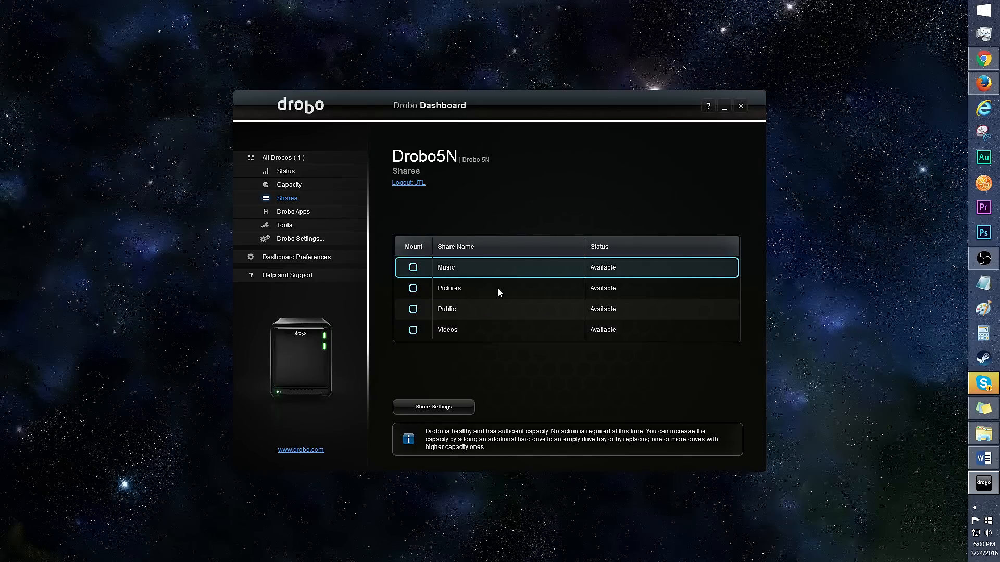
# In Share Settings, start adding a share with a backup size limit, then abandon it.
pyautogui.click(484, 309)
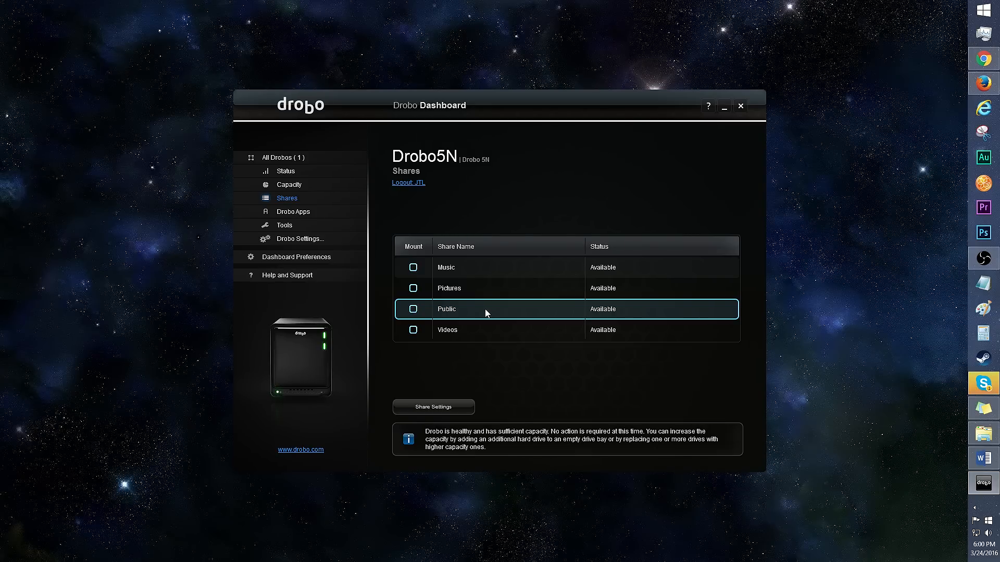
pyautogui.click(433, 407)
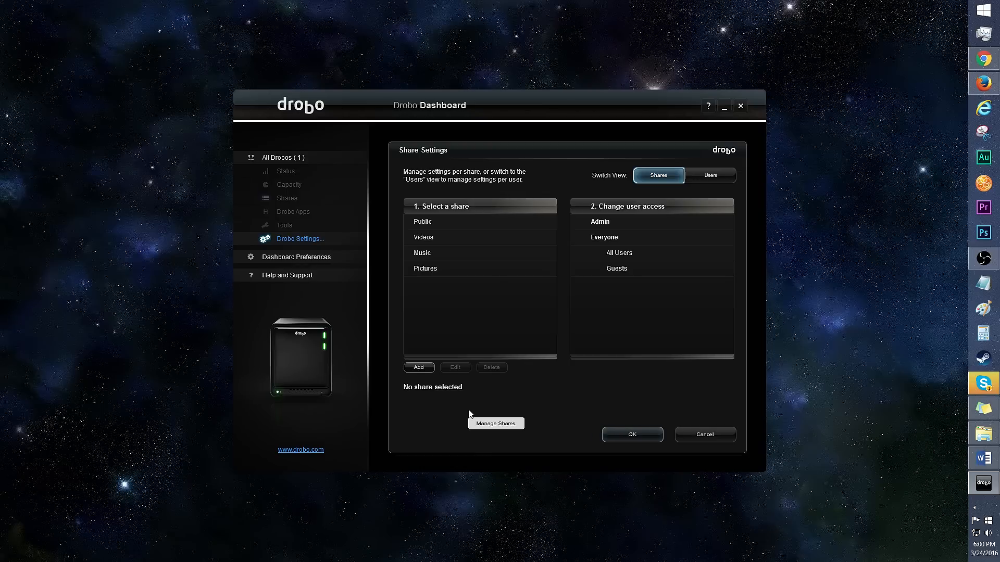
pyautogui.moveTo(416, 378)
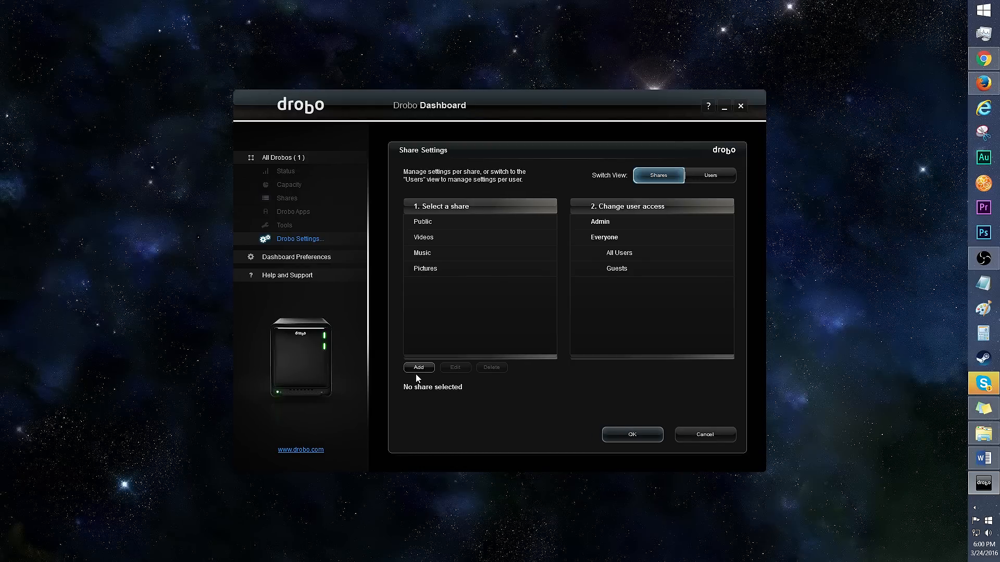
pyautogui.moveTo(680, 210)
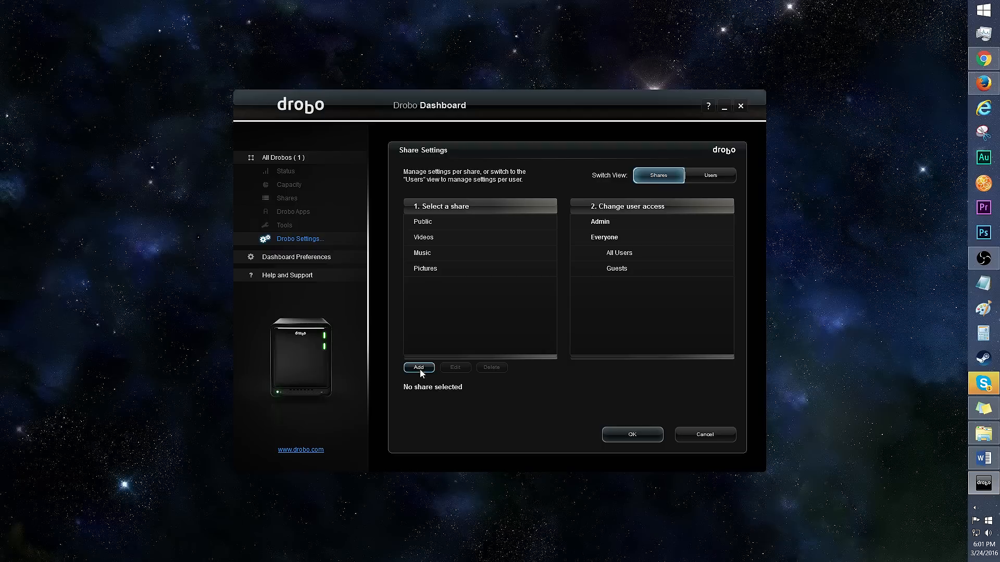
pyautogui.click(418, 367)
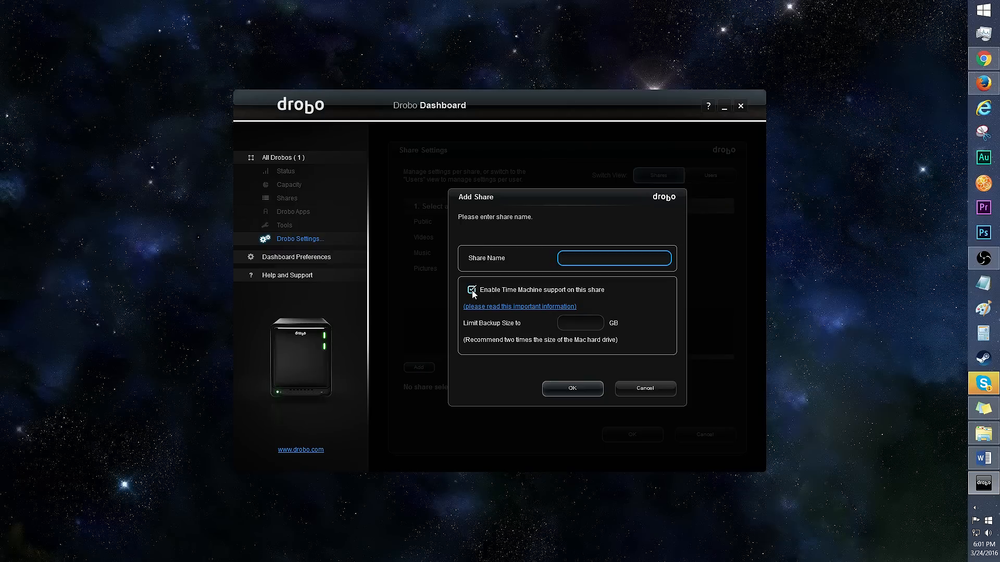
pyautogui.click(579, 323)
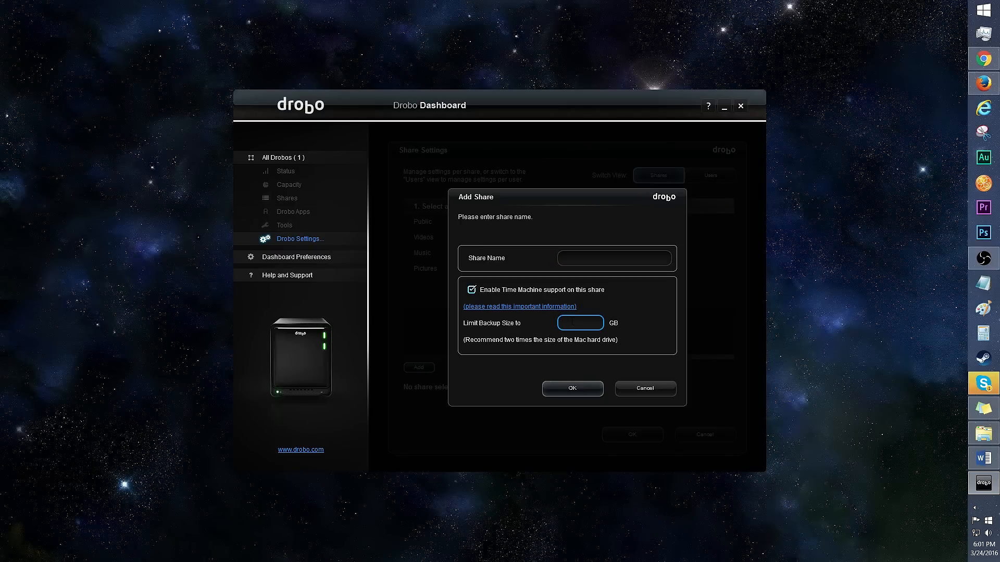
pyautogui.click(644, 388)
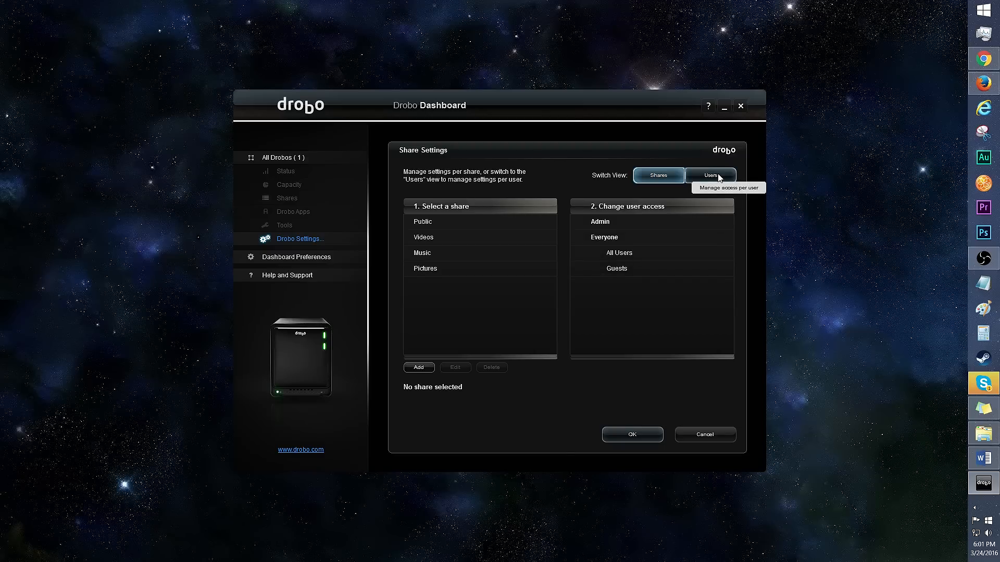
# Check share access for the Everyone user, close Share Settings and go to Drobo Apps.
pyautogui.click(710, 175)
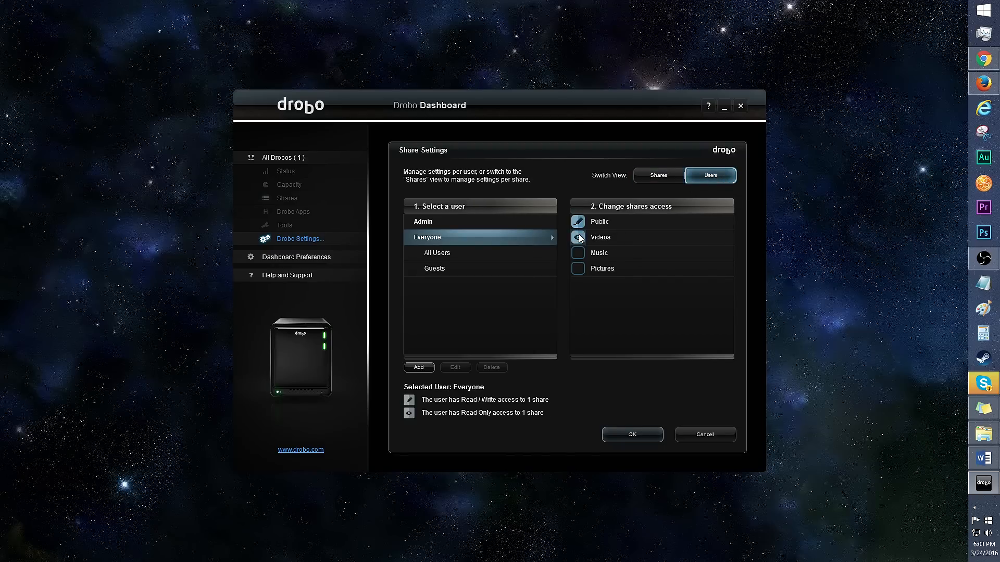
pyautogui.click(578, 238)
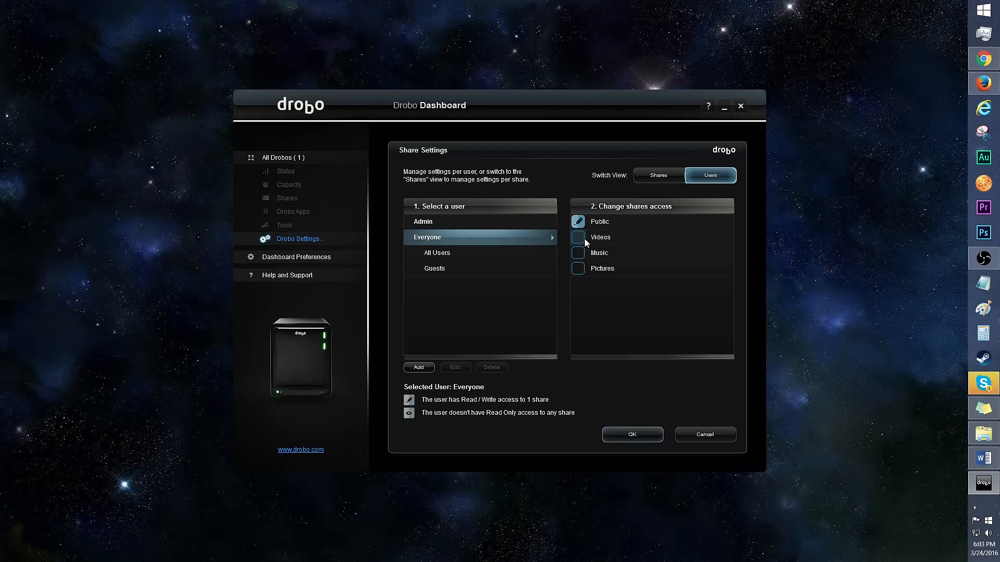
pyautogui.click(294, 212)
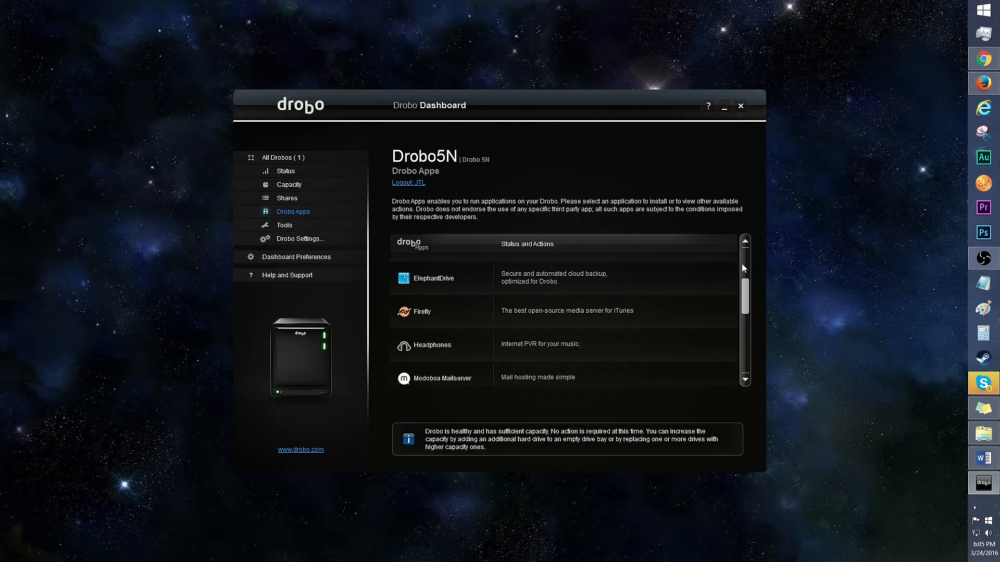
# Browse the Drobo Apps list including a running CouchPotato, then move to the Tools page.
pyautogui.scroll(-3)
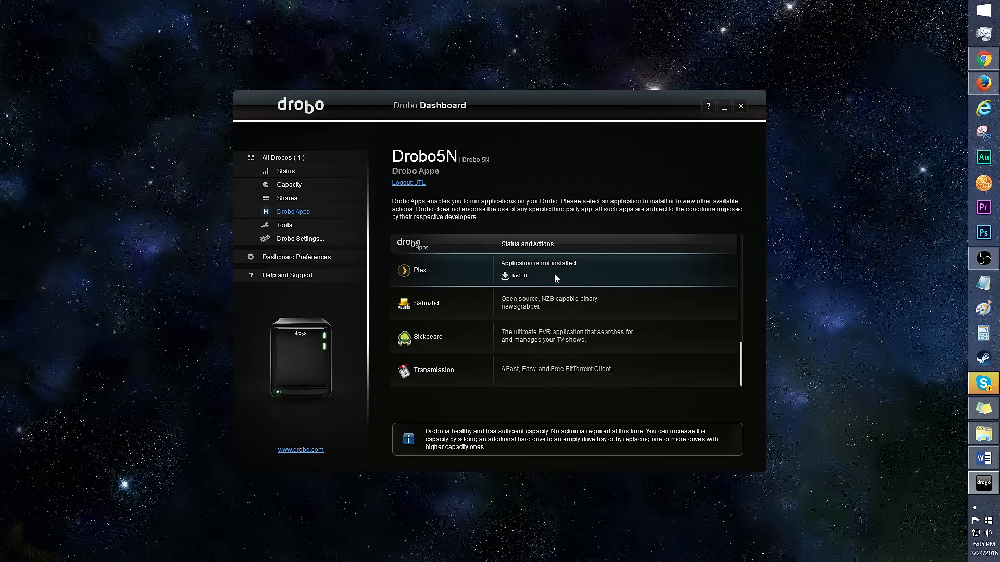
pyautogui.moveTo(510, 284)
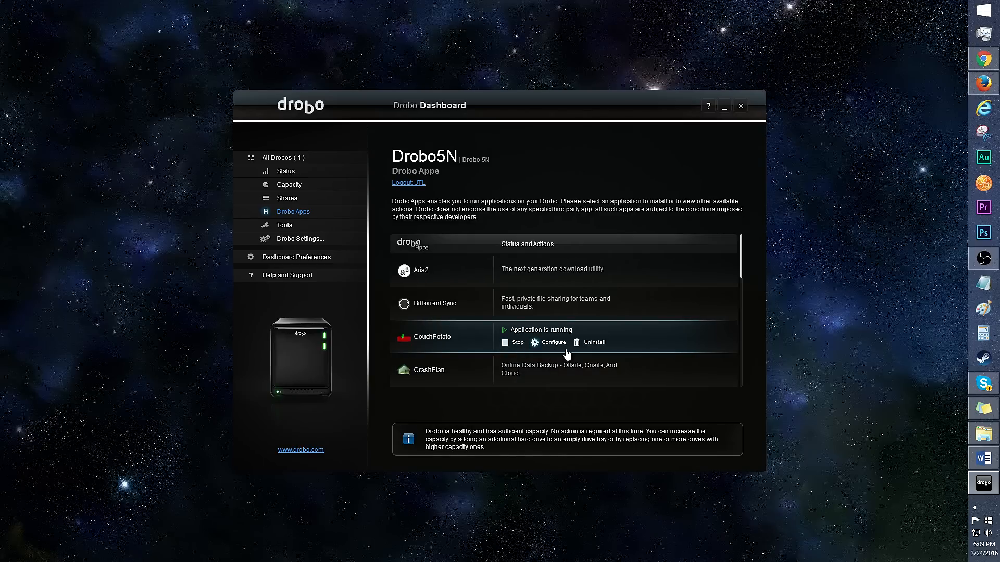
pyautogui.click(284, 225)
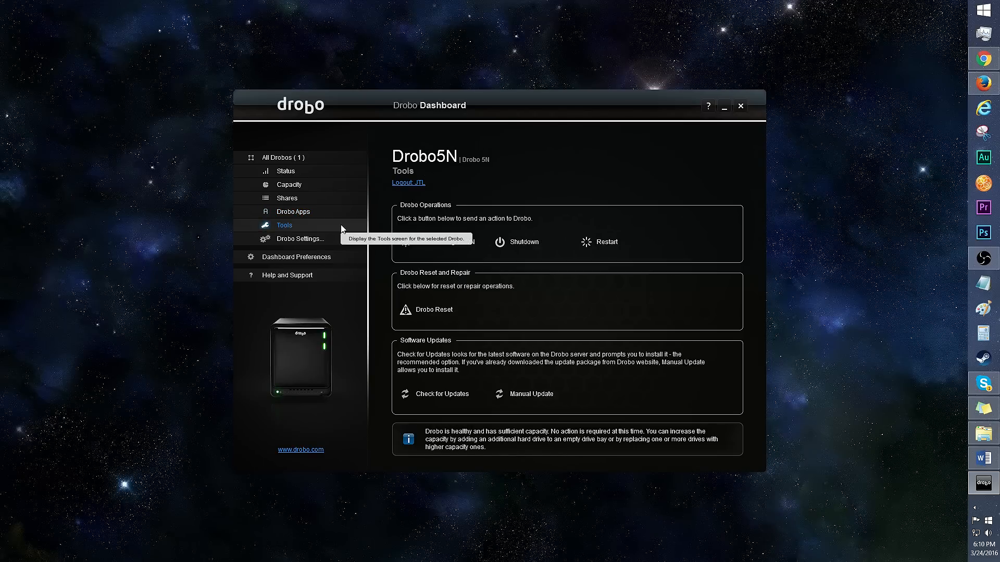
pyautogui.moveTo(499, 242)
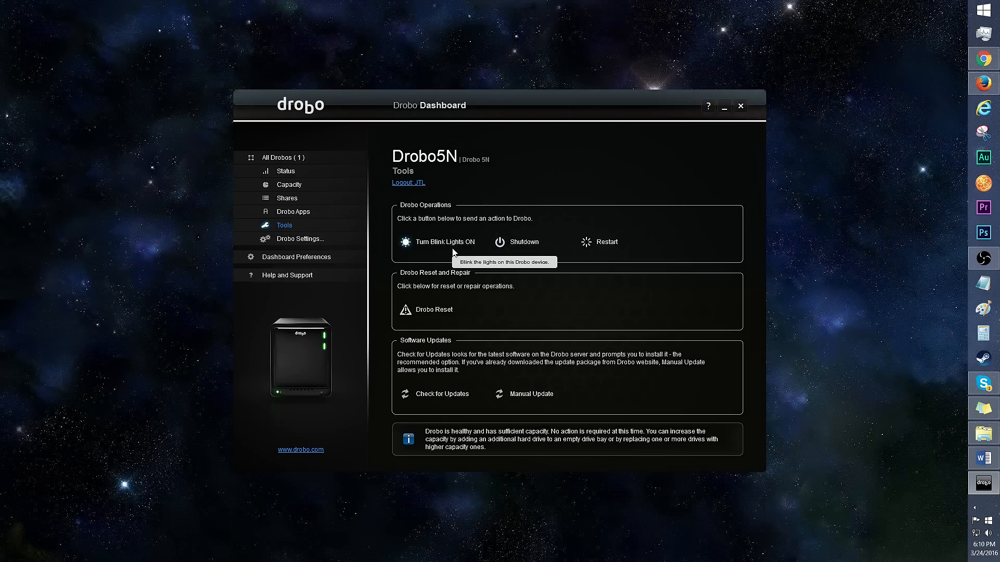
# Turn Blink Lights ON and confirm, so the Drobo's lights blink for 15 minutes.
pyautogui.click(441, 241)
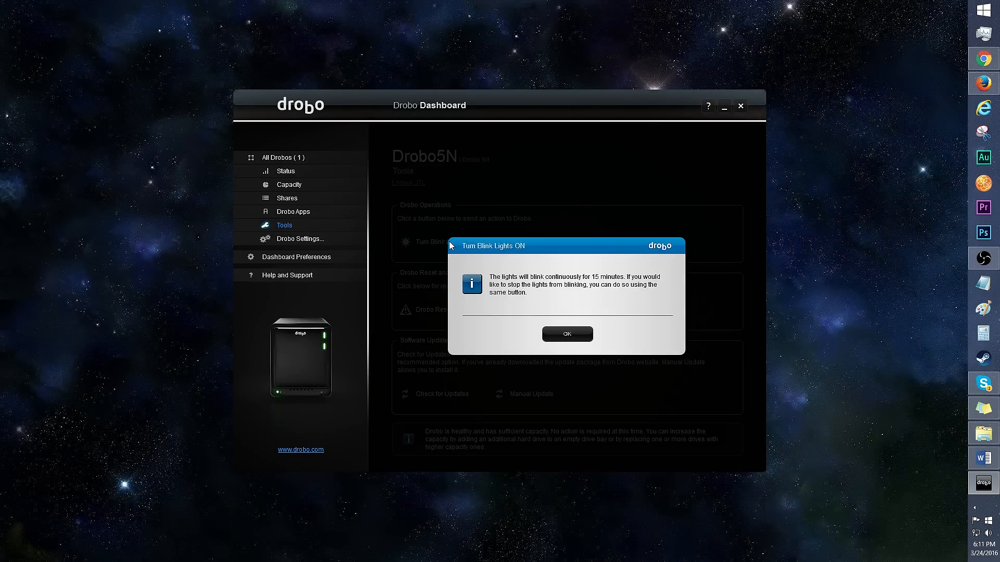
pyautogui.click(566, 335)
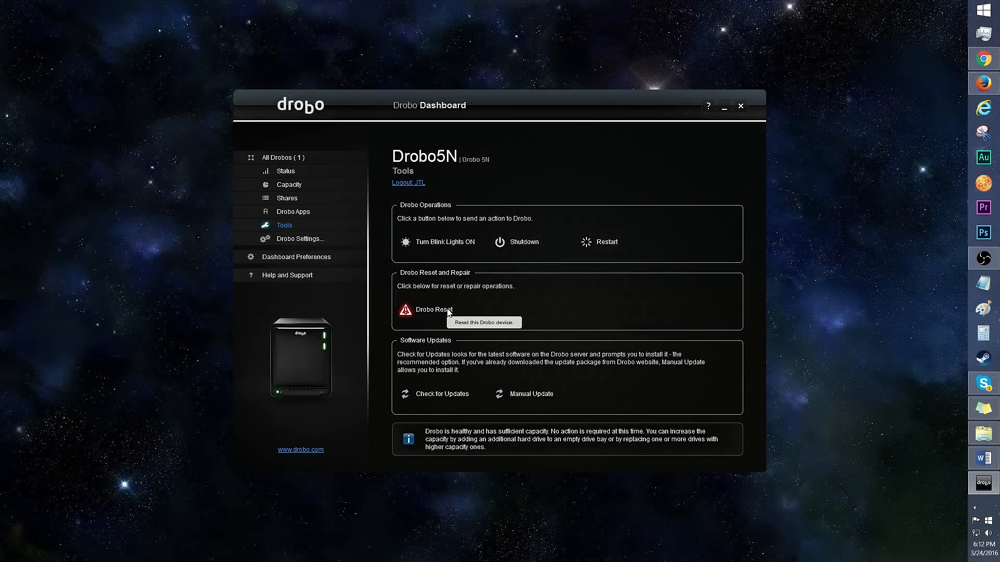
pyautogui.moveTo(465, 396)
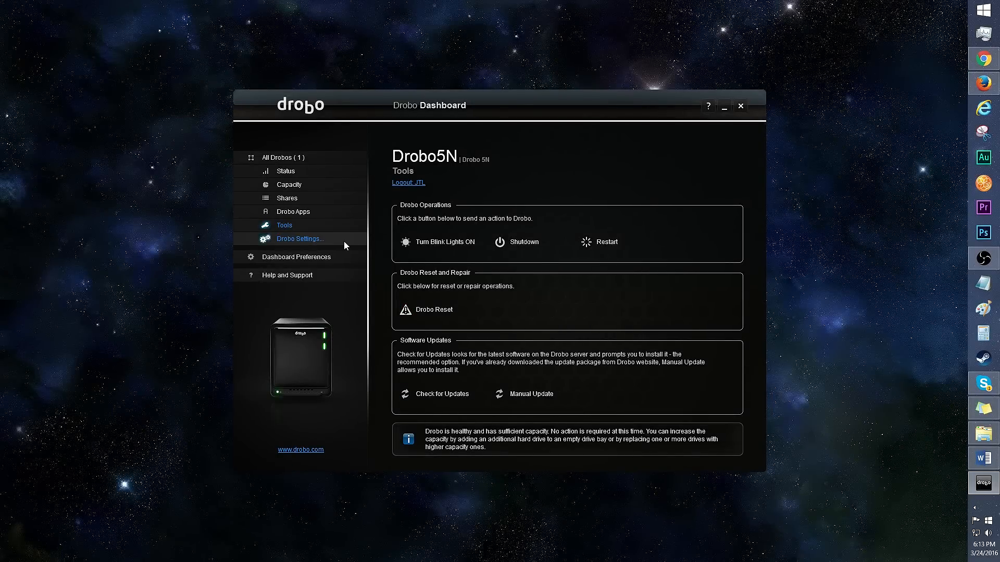
# In Drobo Settings > General, lower the Dim Lights slider to about 3.
pyautogui.click(300, 239)
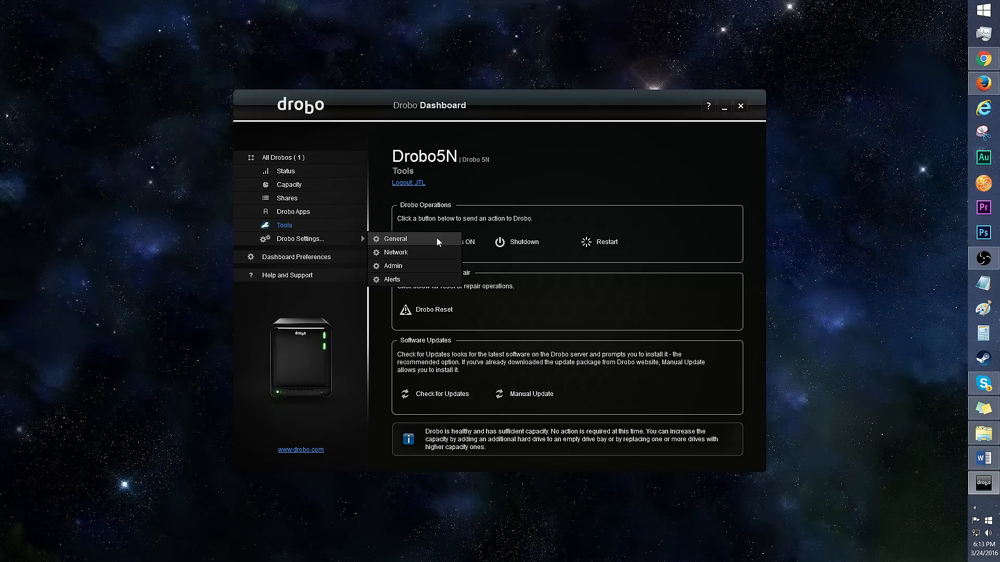
pyautogui.click(395, 239)
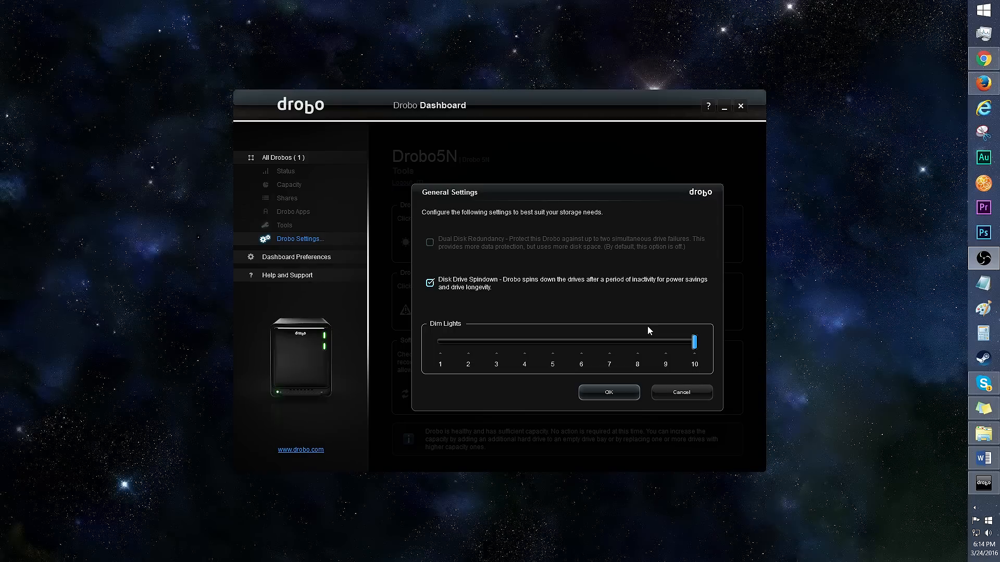
pyautogui.moveTo(694, 341); pyautogui.dragTo(496, 341)
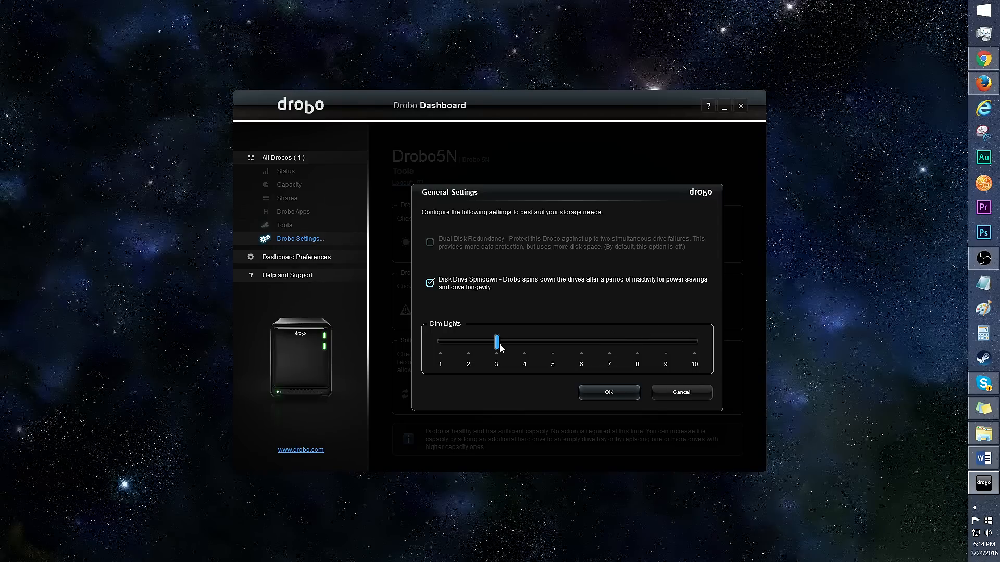
pyautogui.moveTo(496, 341); pyautogui.dragTo(440, 342)
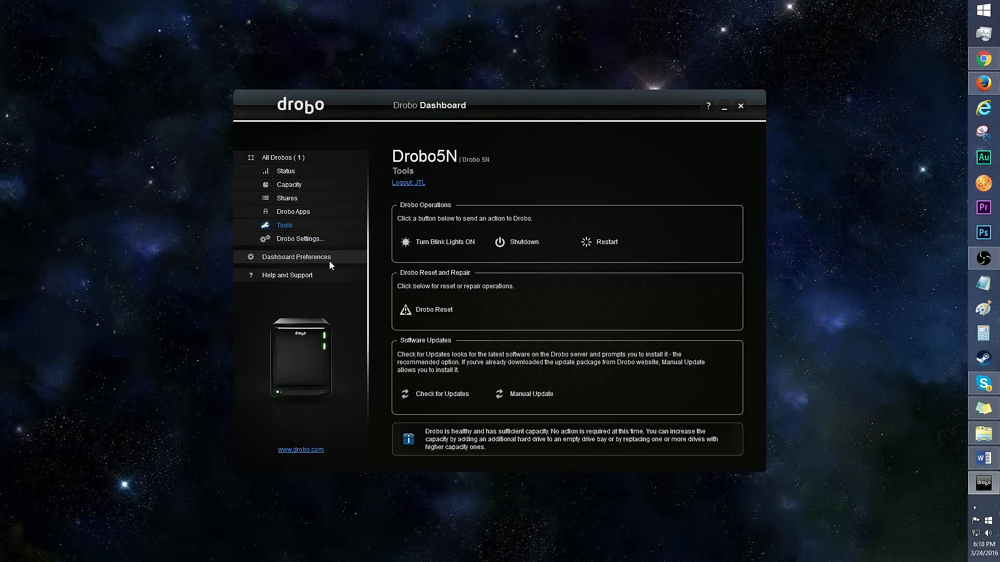
# Review Dashboard Preferences, then land on the Help and Support page.
pyautogui.click(295, 258)
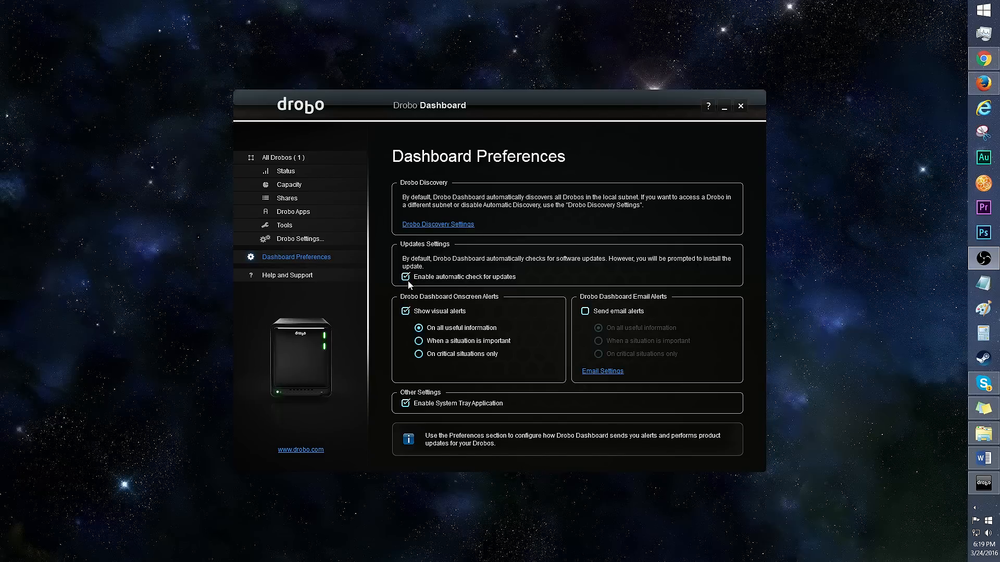
pyautogui.moveTo(475, 310)
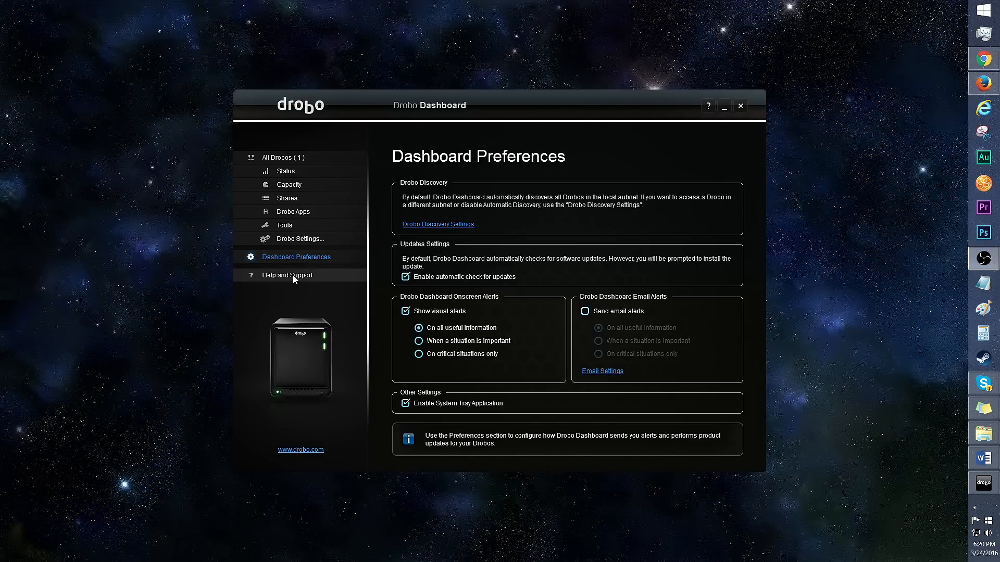
pyautogui.click(287, 275)
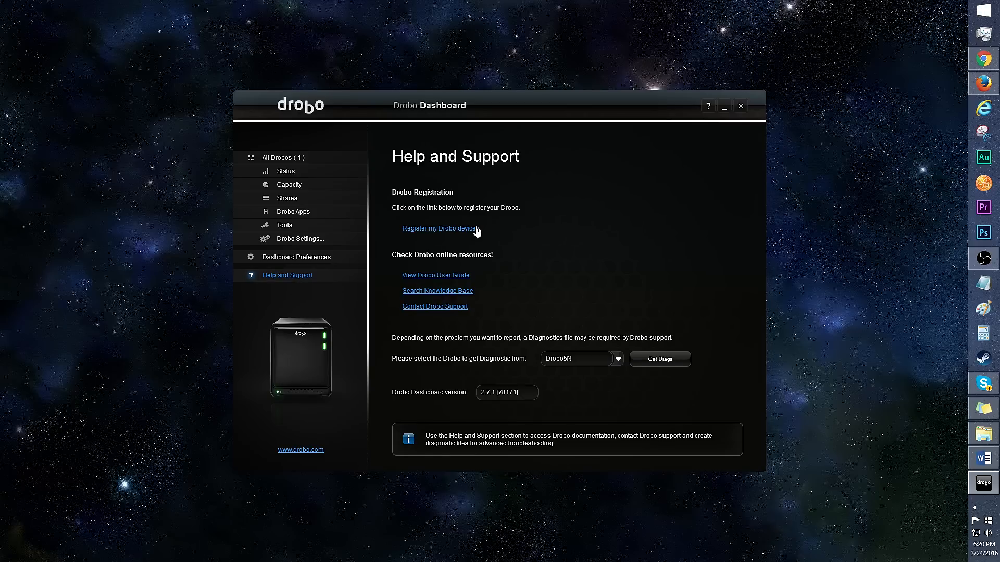
pyautogui.moveTo(467, 280)
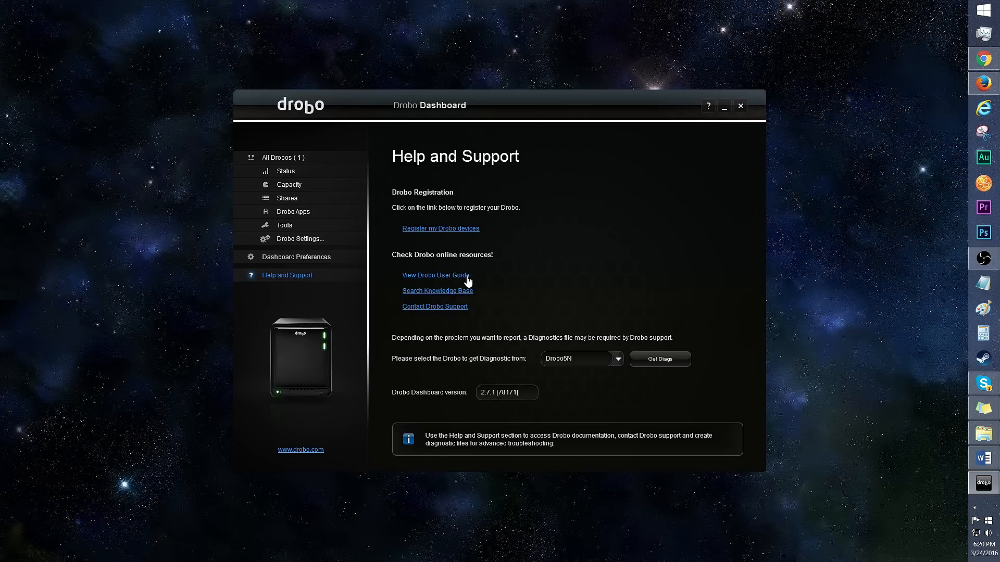